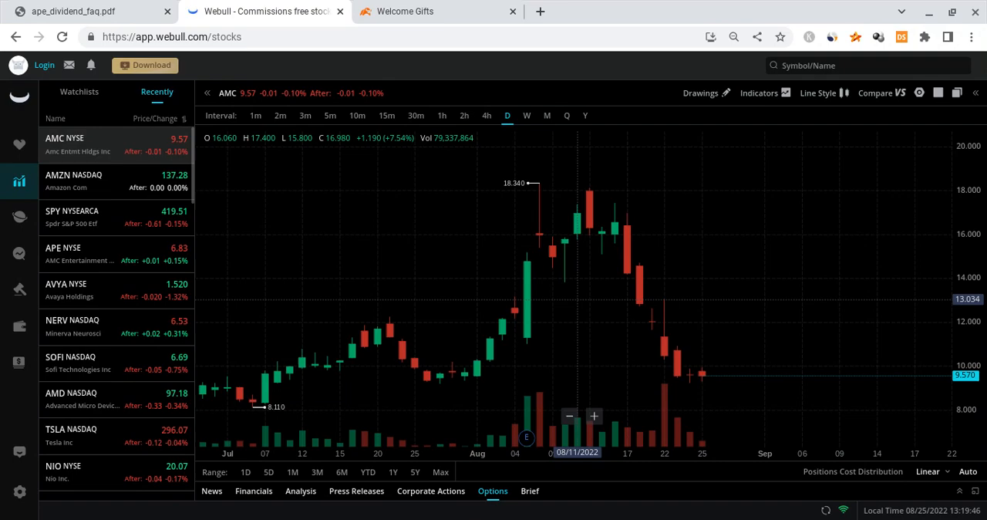
mouse_move(473, 300)
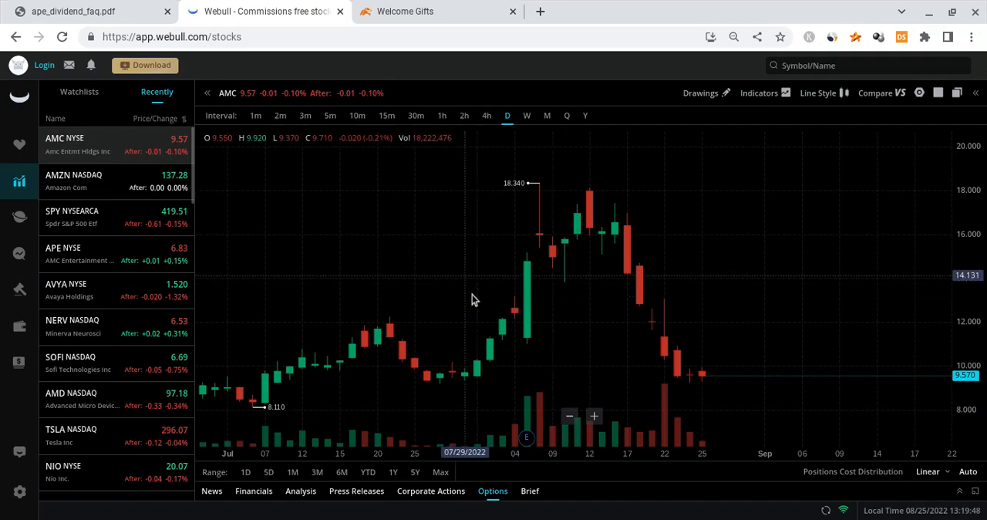
mouse_move(454, 297)
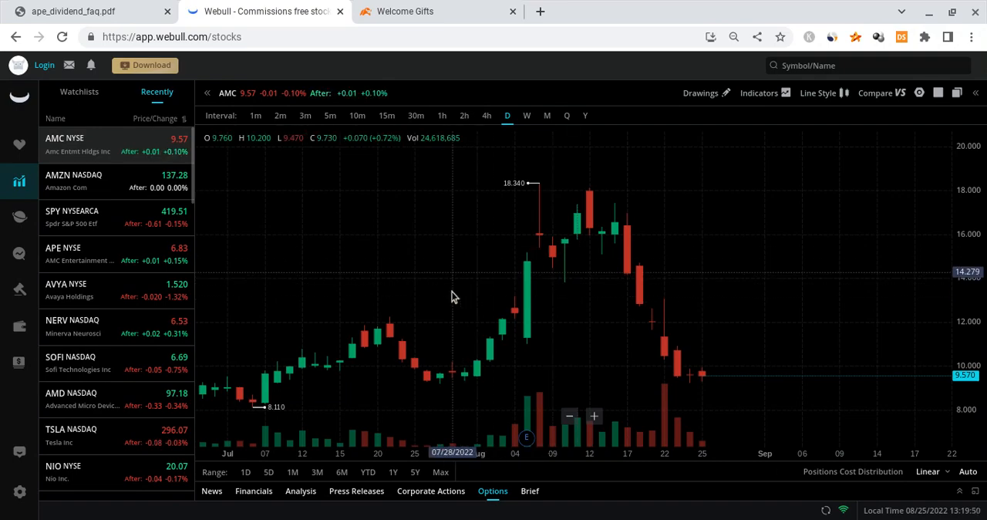
- Show the moomoo invite page with its up-to-10-free-stocks offer and bonus countdown
left_click(437, 11)
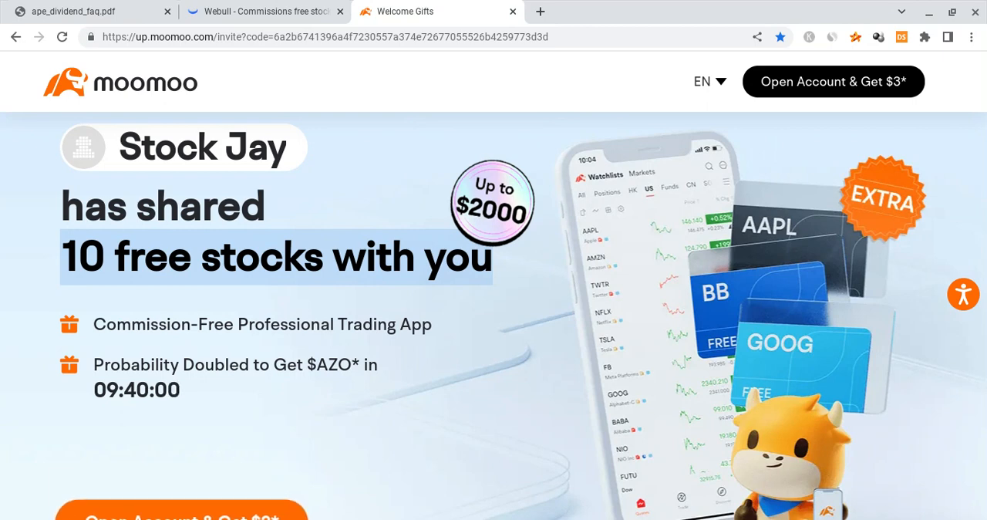
mouse_move(313, 334)
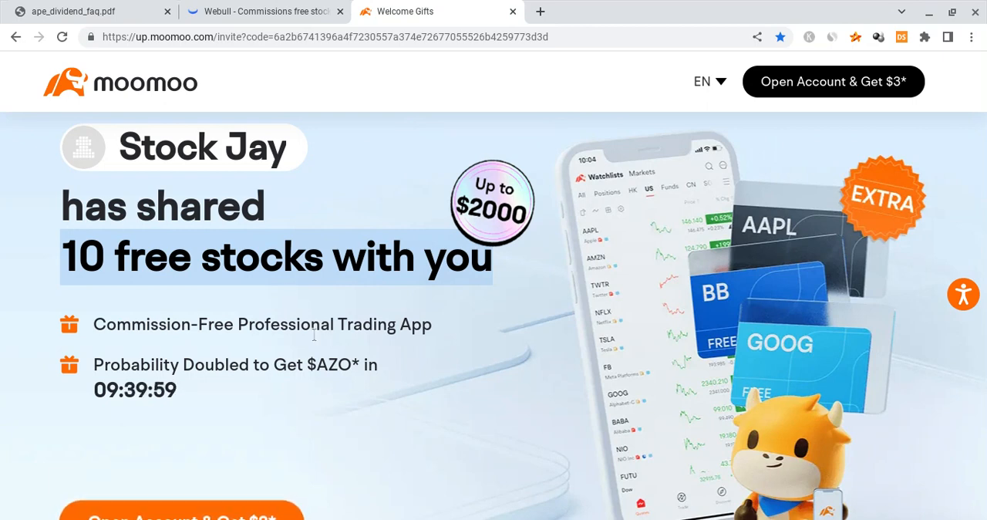
scroll("down", 3)
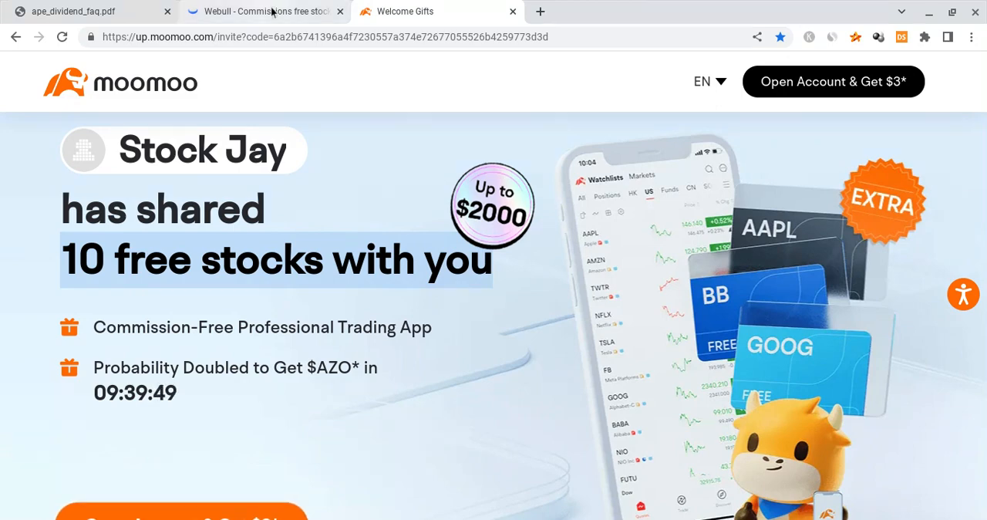
- Switch back to Webull's AMC daily candlestick chart and read the Aug 11 session
left_click(262, 11)
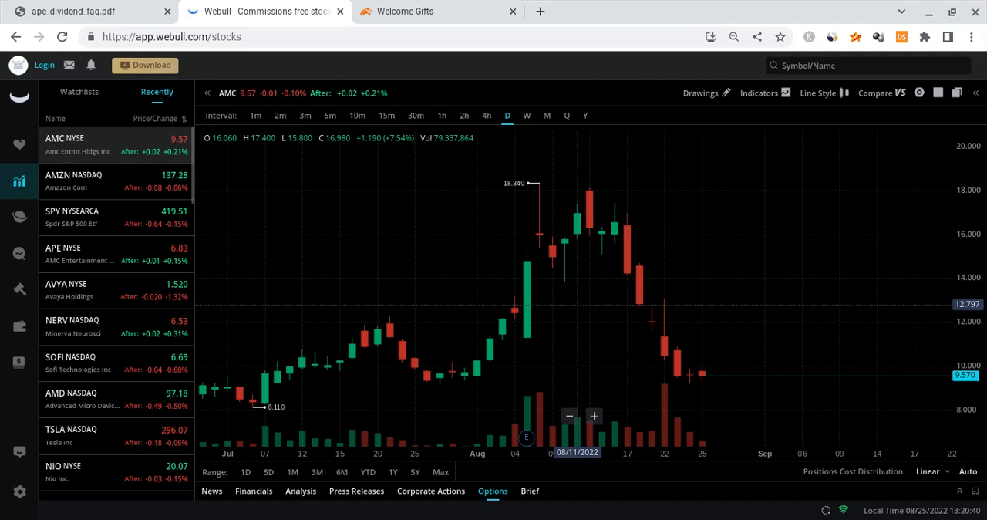
mouse_move(235, 189)
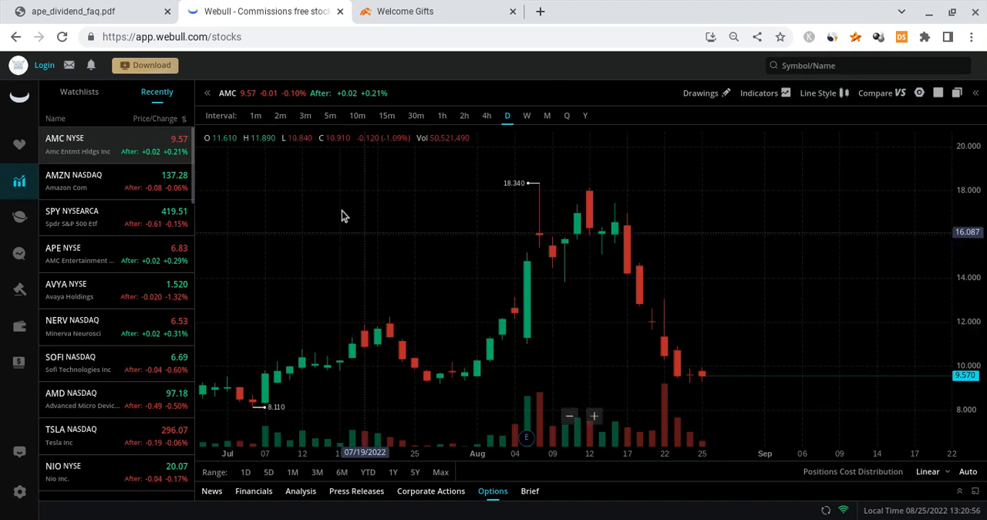
mouse_move(642, 213)
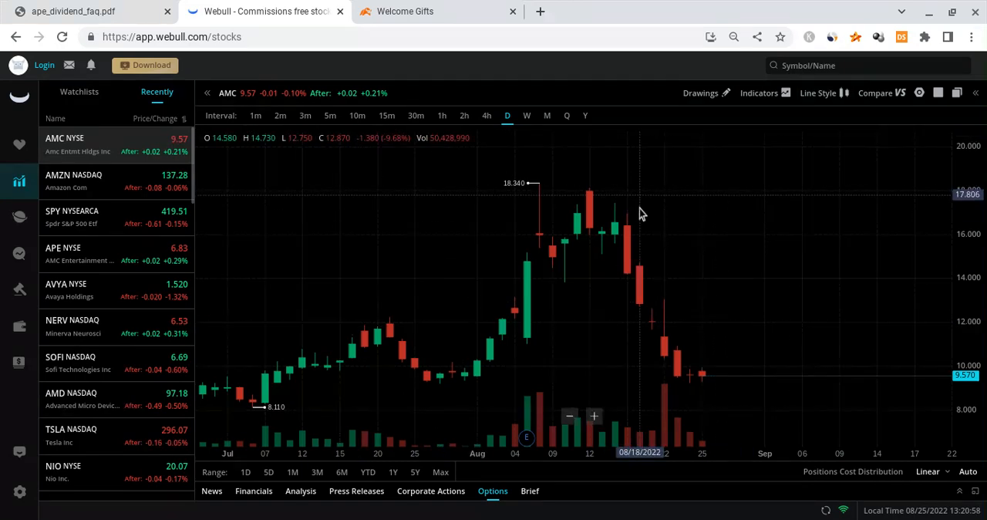
mouse_move(453, 201)
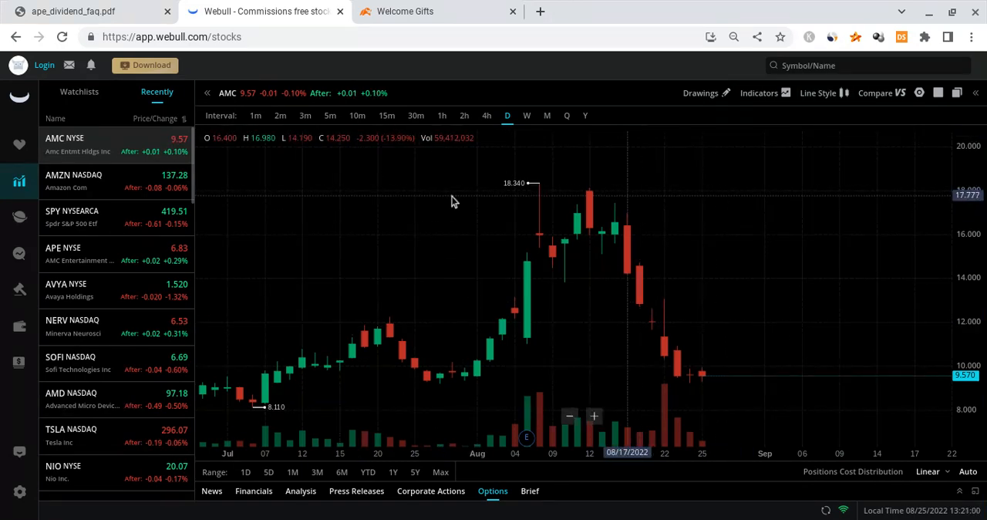
- Load APE from the Recently list to chart its daily candles
left_click(64, 253)
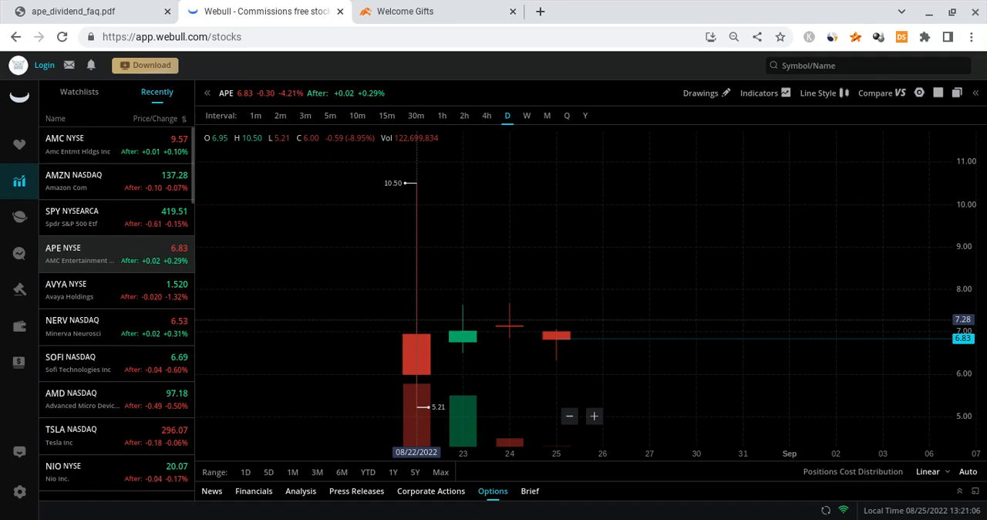
mouse_move(624, 362)
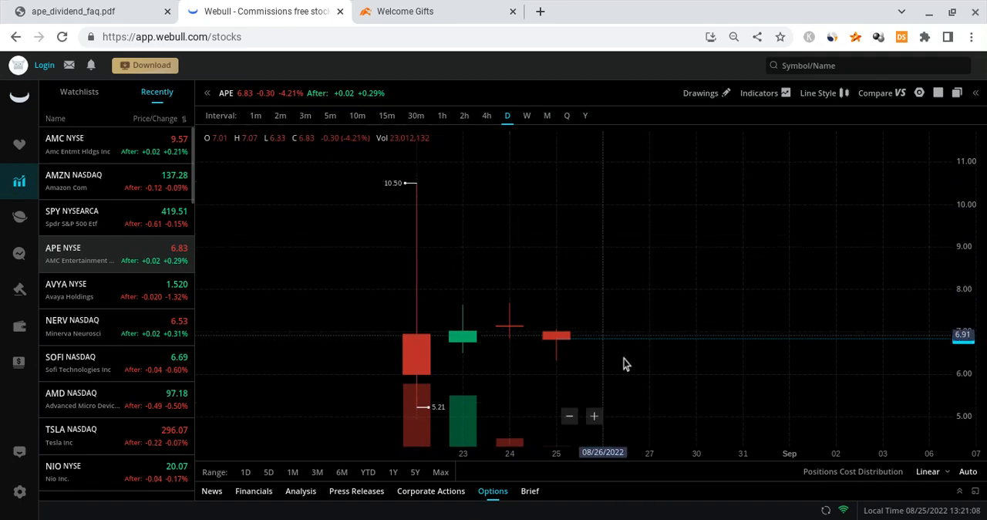
mouse_move(622, 389)
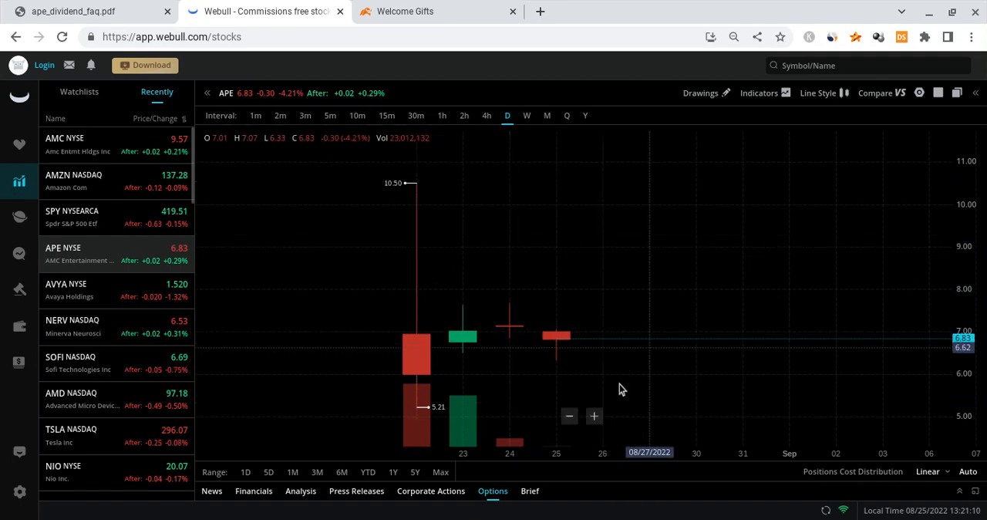
mouse_move(688, 288)
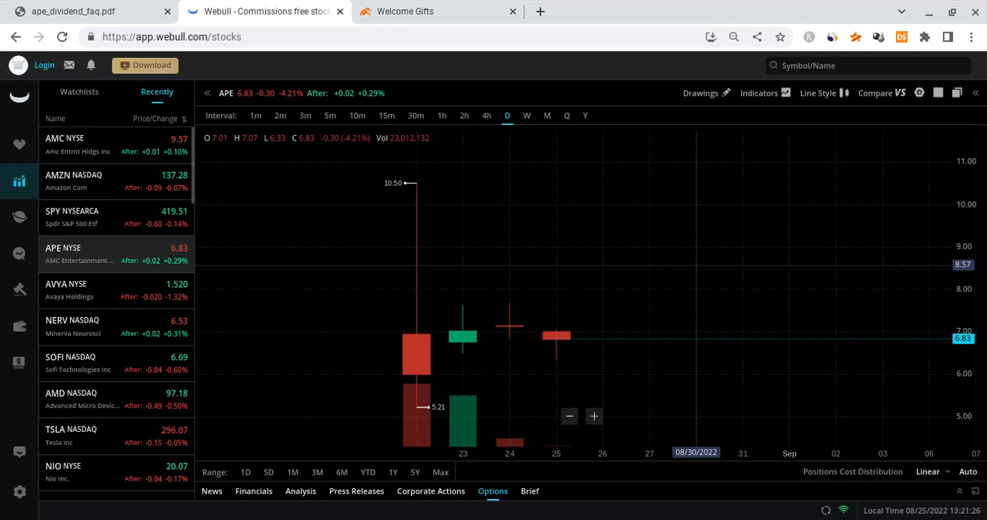
mouse_move(672, 262)
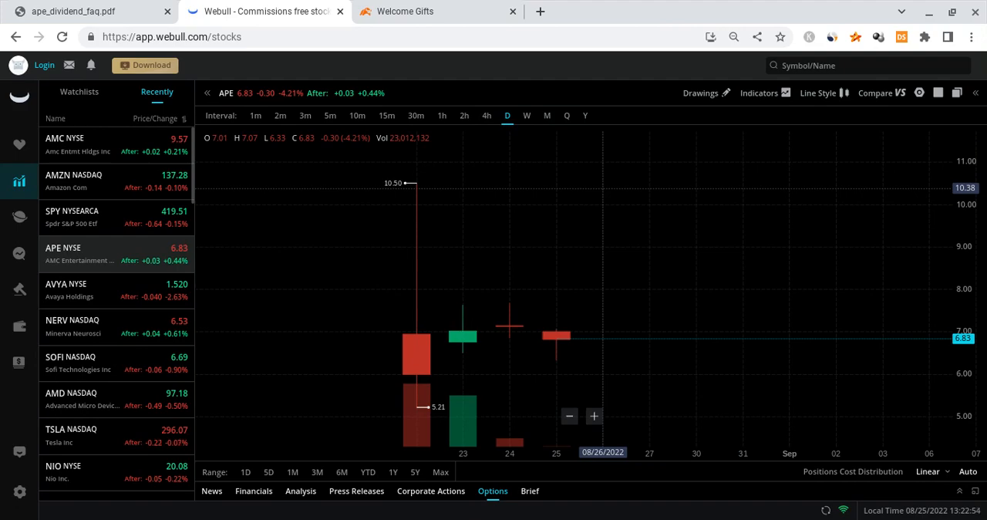
- In the APE dividend FAQ PDF, mark 'Technically' in question 3 and reach question 7 on page 3
left_click(89, 11)
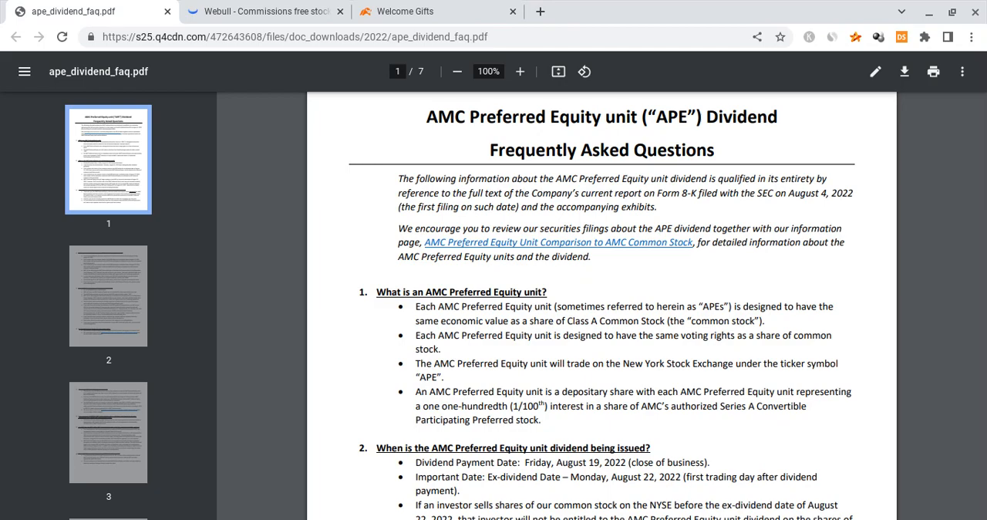
scroll("down", 3)
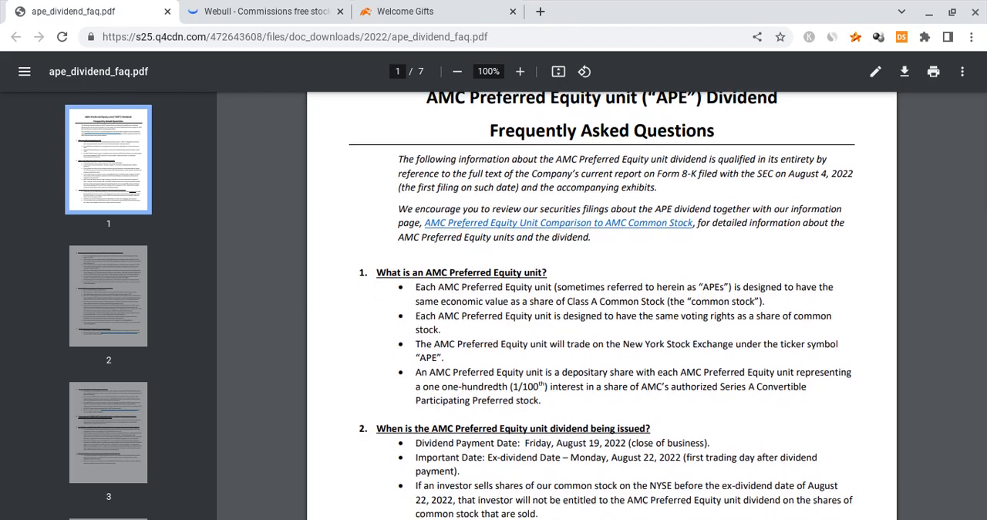
scroll("down", 3)
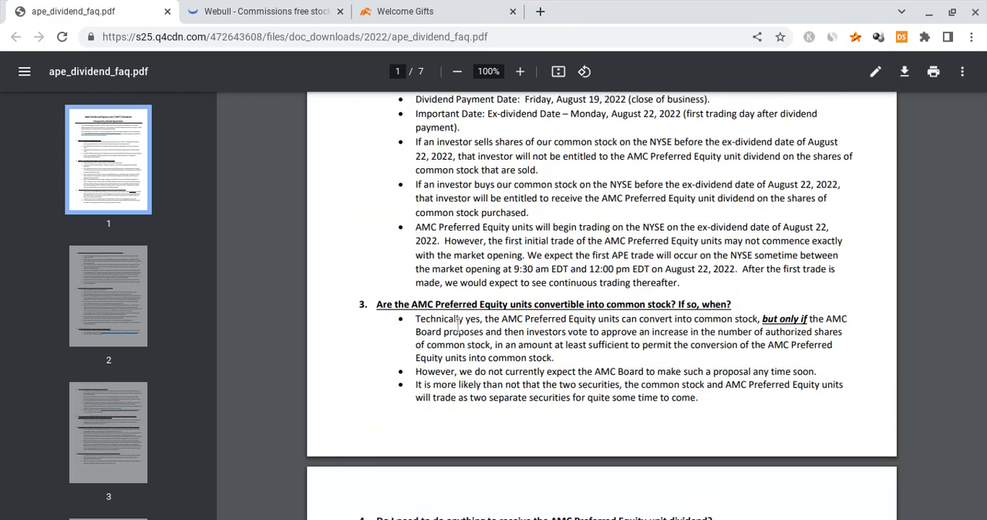
scroll("down", 3)
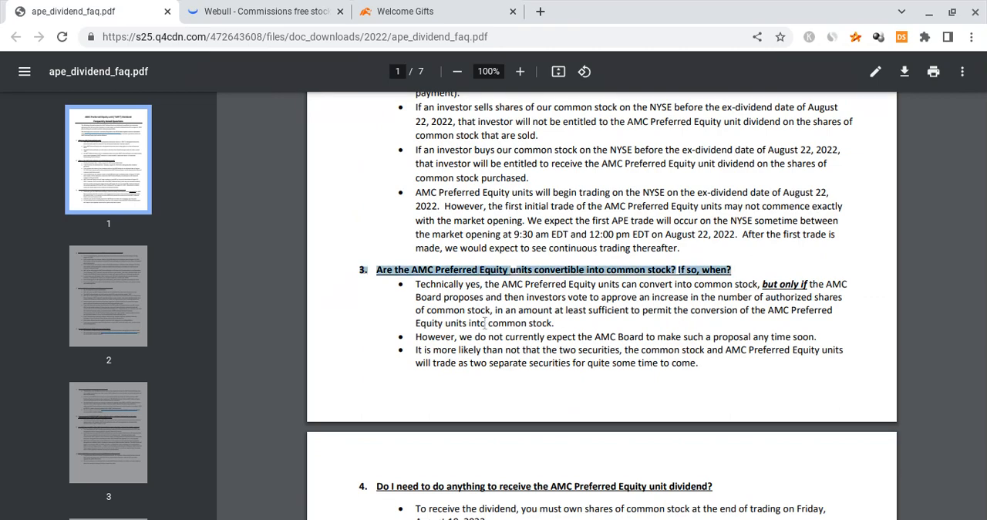
mouse_move(485, 327)
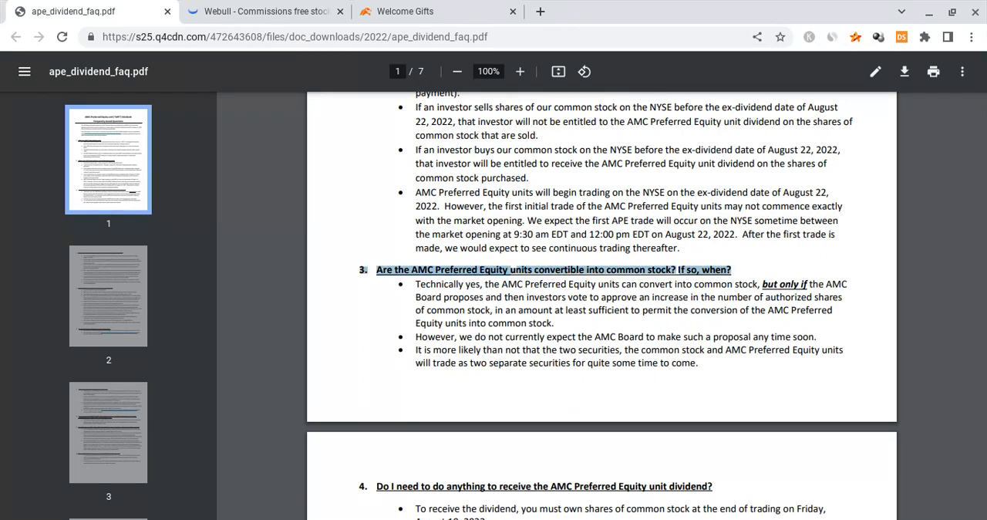
double_click(438, 284)
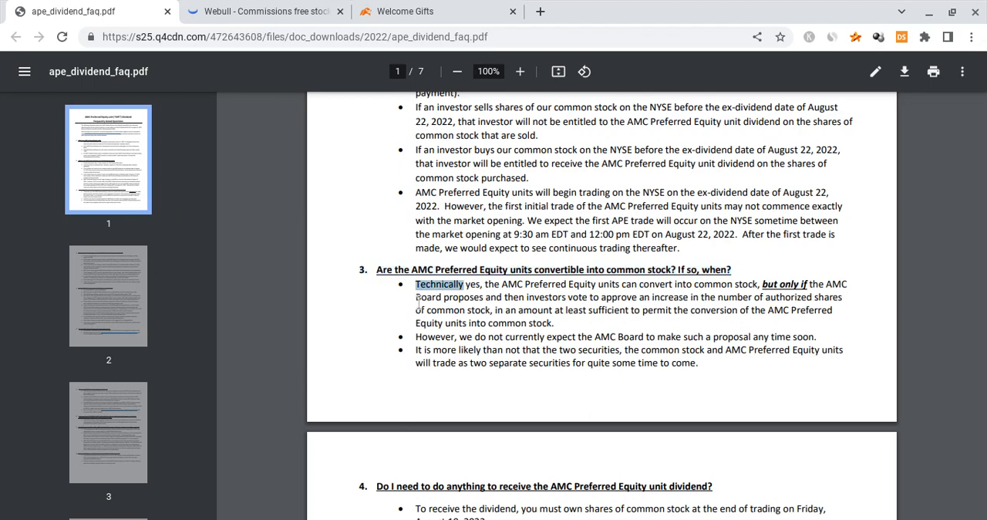
mouse_move(710, 311)
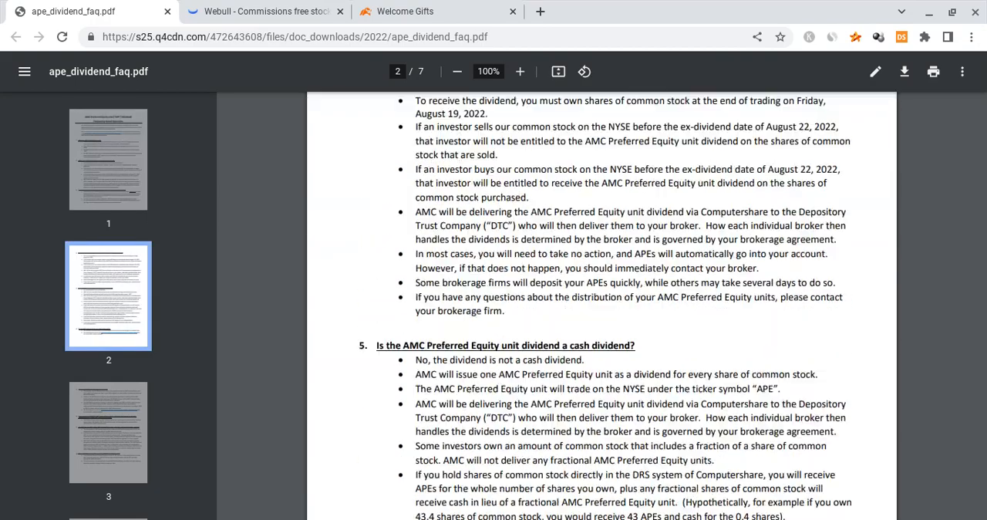
scroll("down", 3)
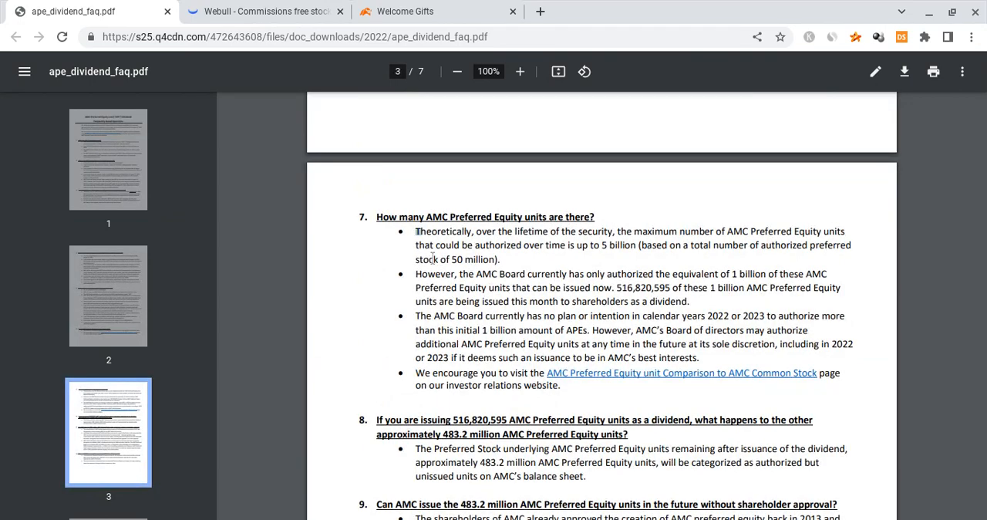
- Highlight question 7's sentence on the theoretical maximum of 5 billion preferred equity units
left_click_drag(416, 230, 500, 259)
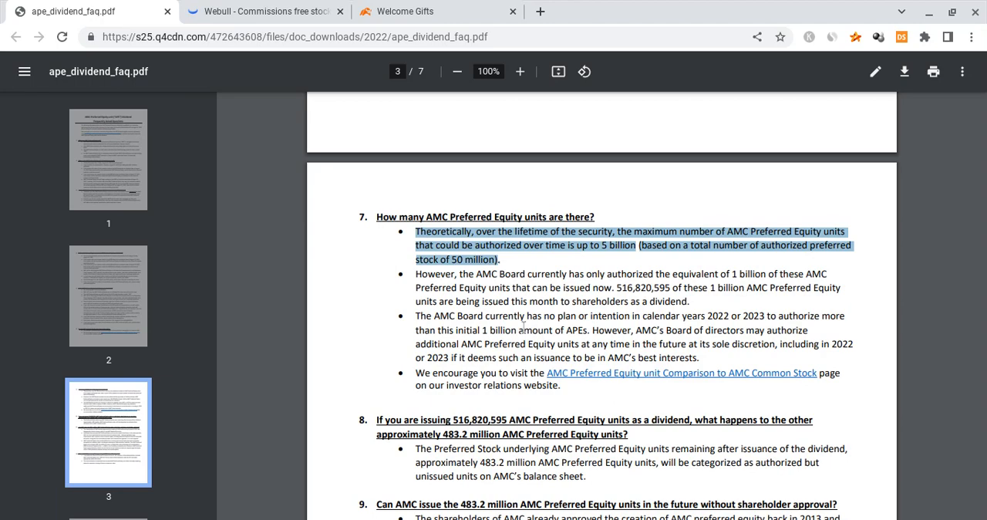
mouse_move(524, 327)
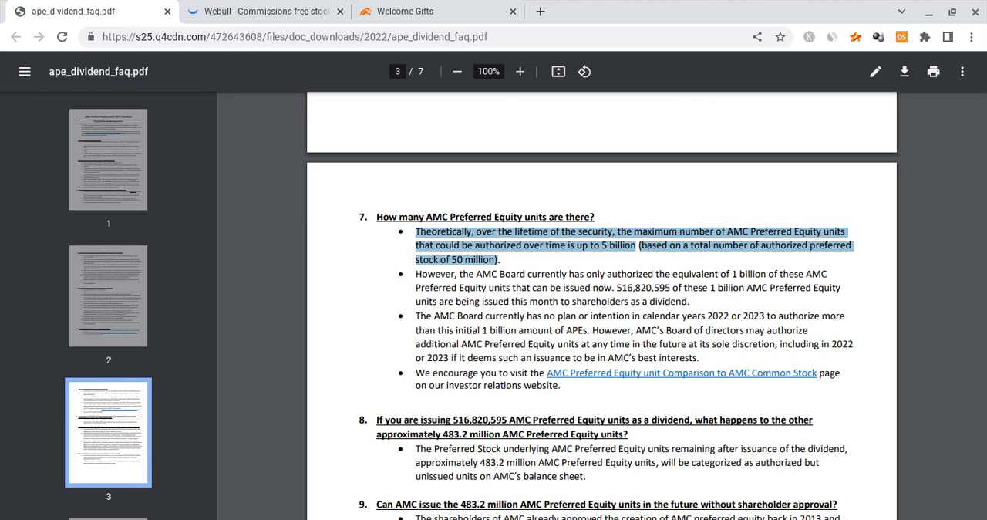
- Reach question 8's 483.2 million remaining units passage, then return to the Webull APE chart
scroll("down", 3)
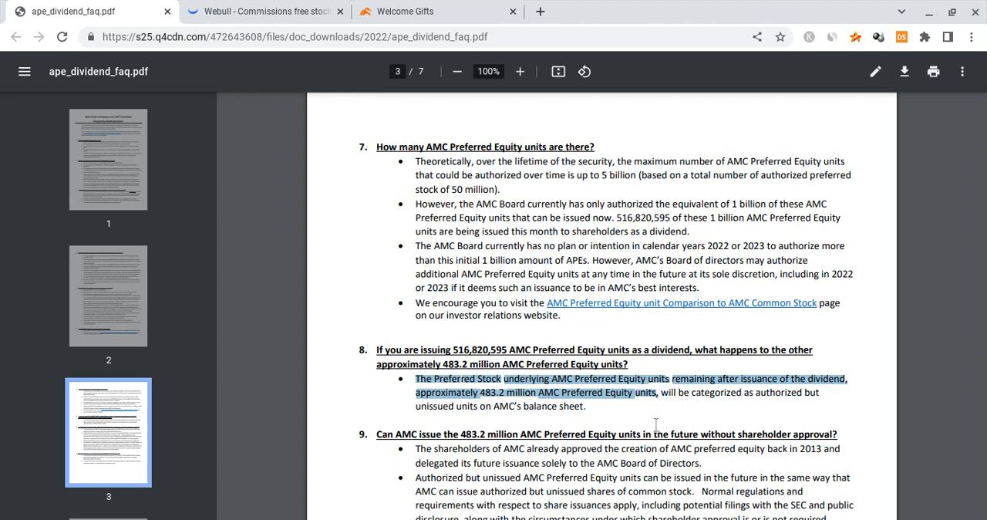
mouse_move(655, 426)
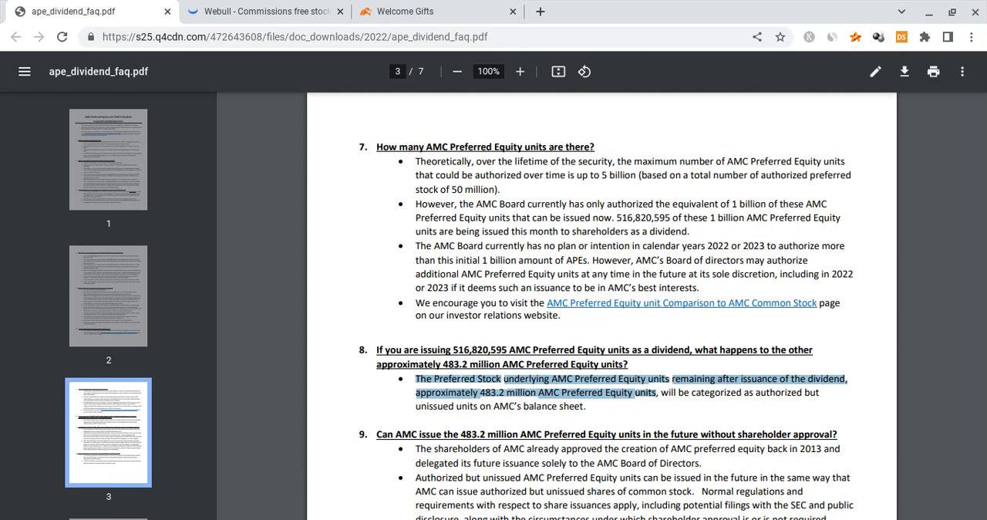
left_click(262, 11)
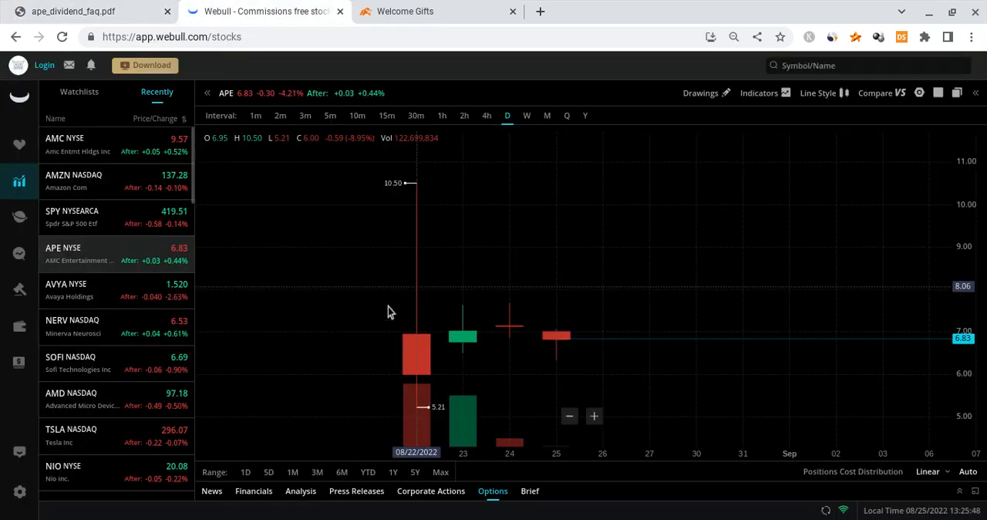
- Load AMC from the Recently list, showing the Aug 25 session at 9.57
left_click(78, 144)
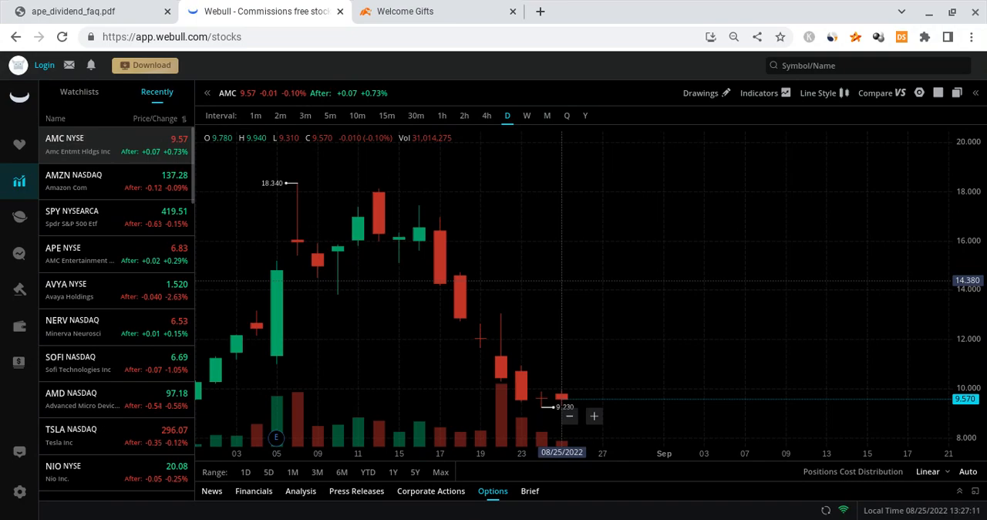
- Bring the APE dividend FAQ PDF back in front at question 8's highlighted passage
left_click(85, 11)
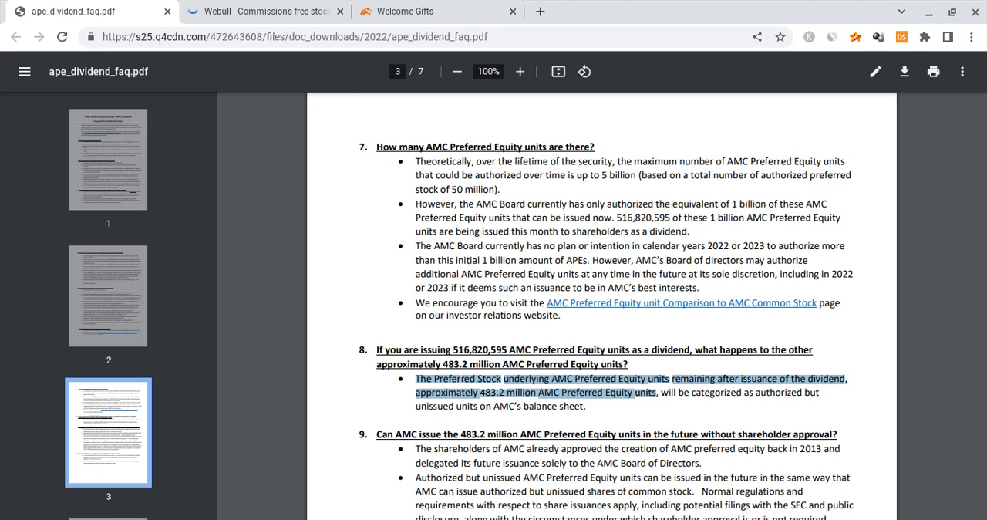
- Switch back to Webull's AMC daily chart showing the Aug 25 close at 9.57
left_click(262, 11)
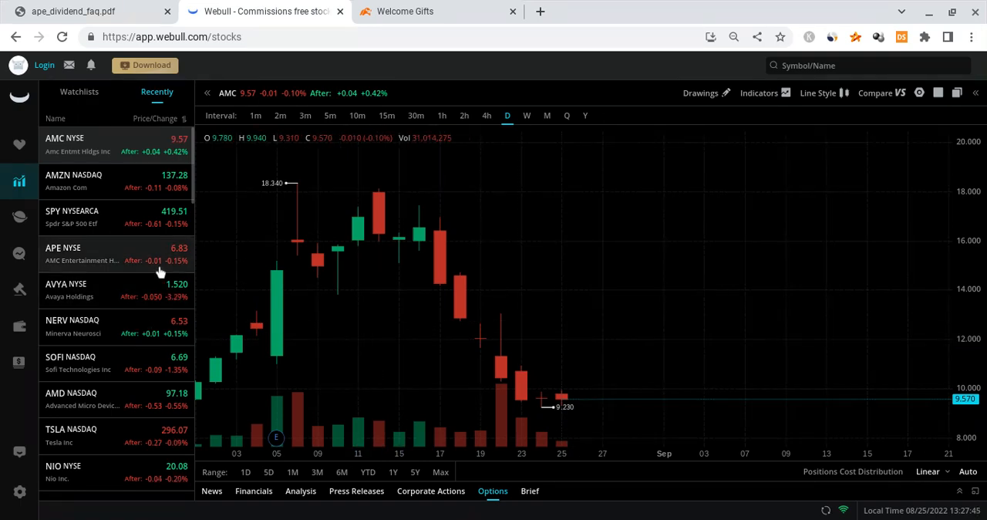
- Load APE's daily chart and read each early session's OHLC values through Aug 24
left_click(63, 248)
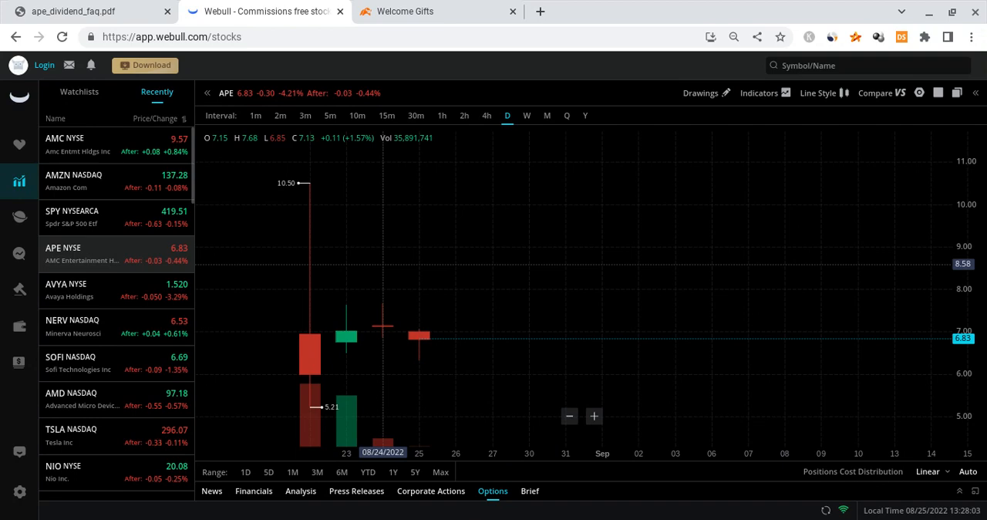
mouse_move(451, 309)
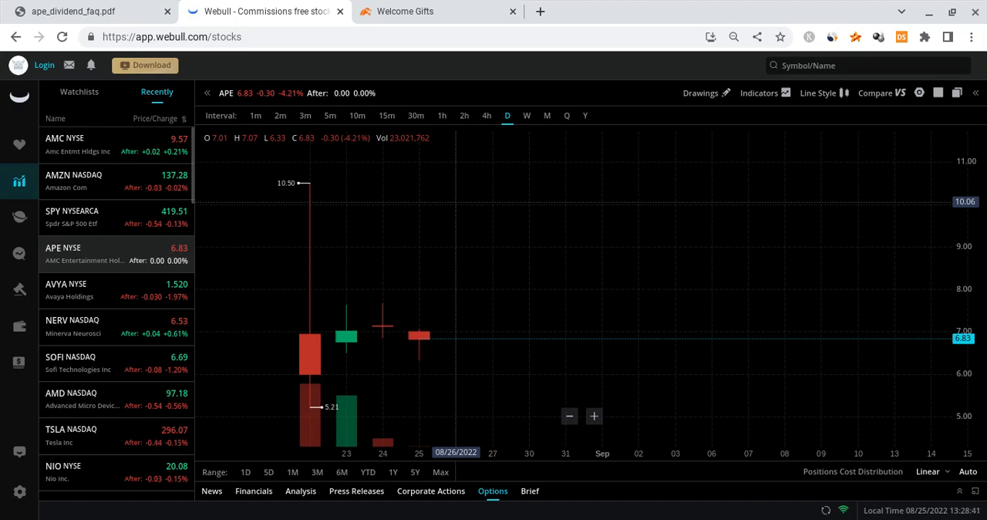
mouse_move(536, 256)
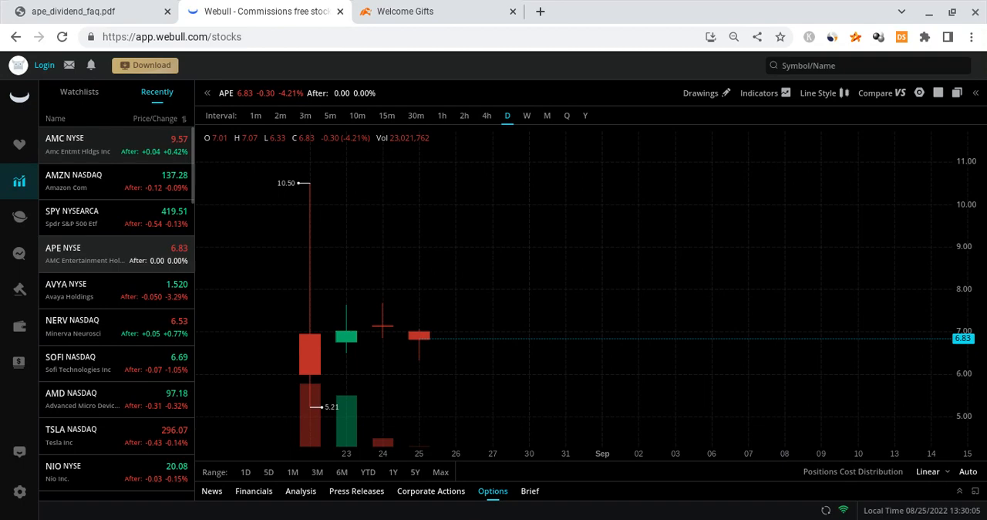
mouse_move(390, 363)
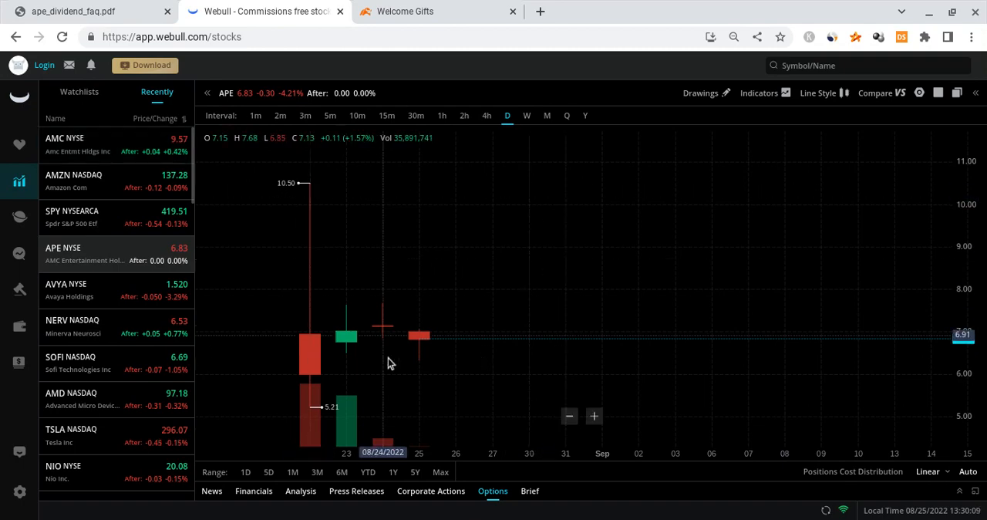
mouse_move(278, 326)
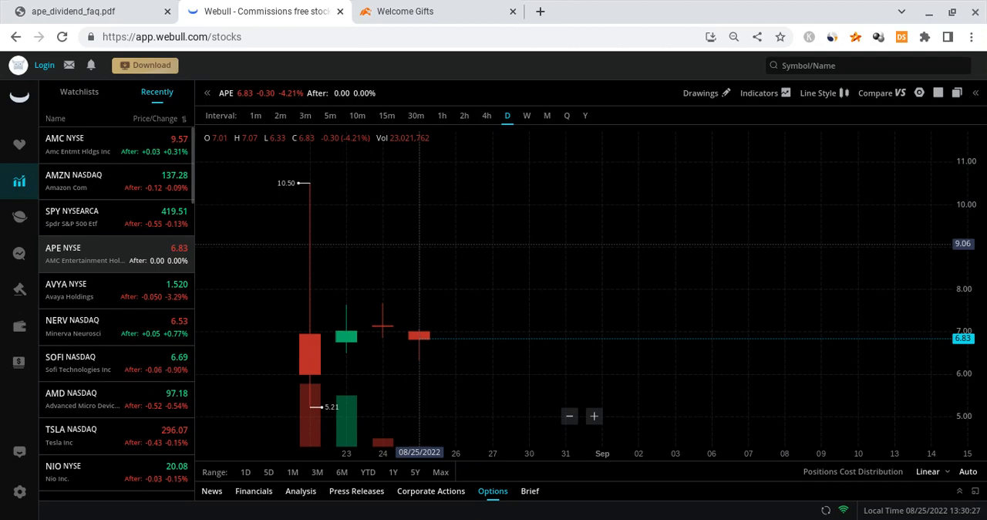
mouse_move(514, 302)
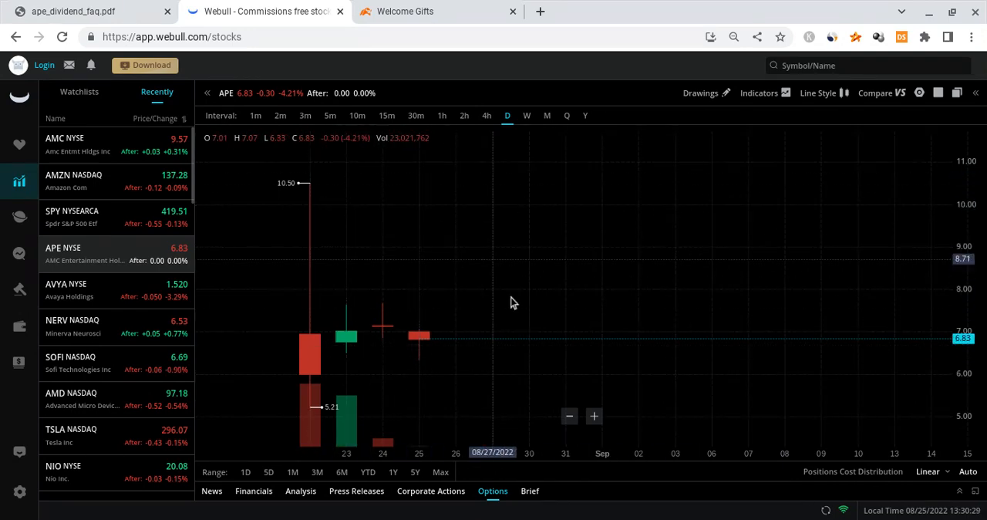
mouse_move(529, 305)
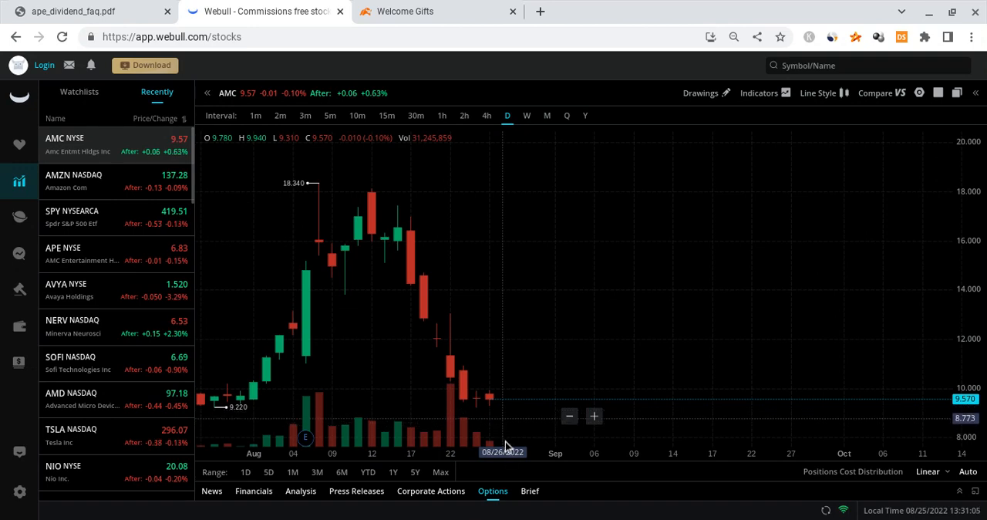
mouse_move(477, 432)
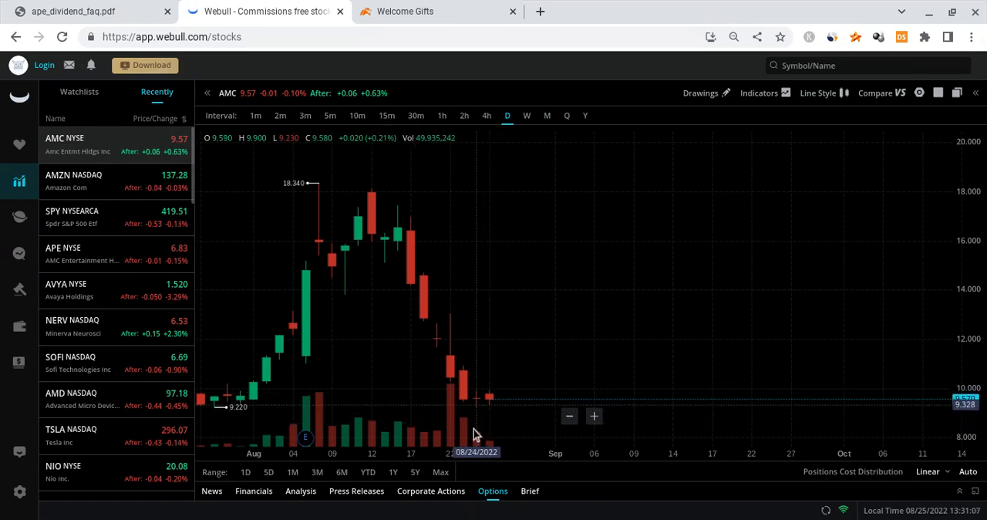
mouse_move(451, 389)
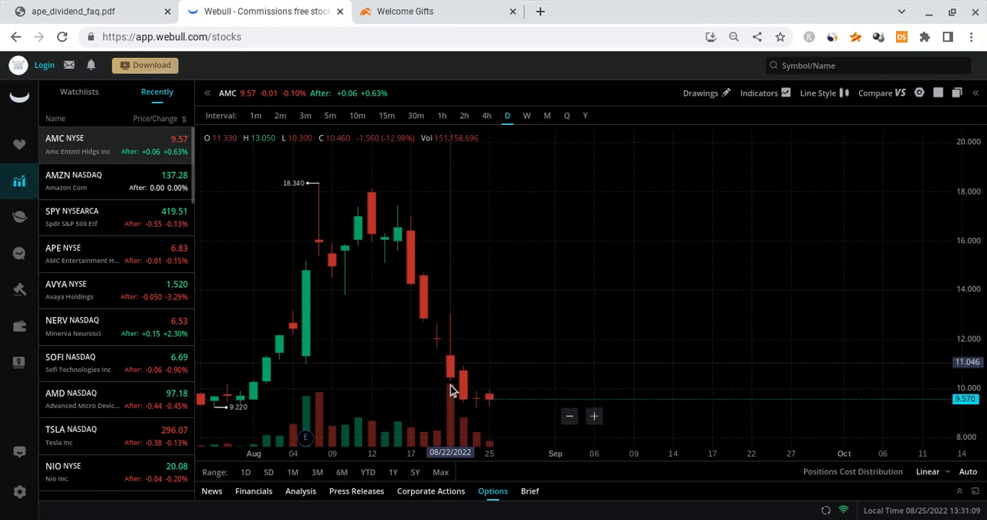